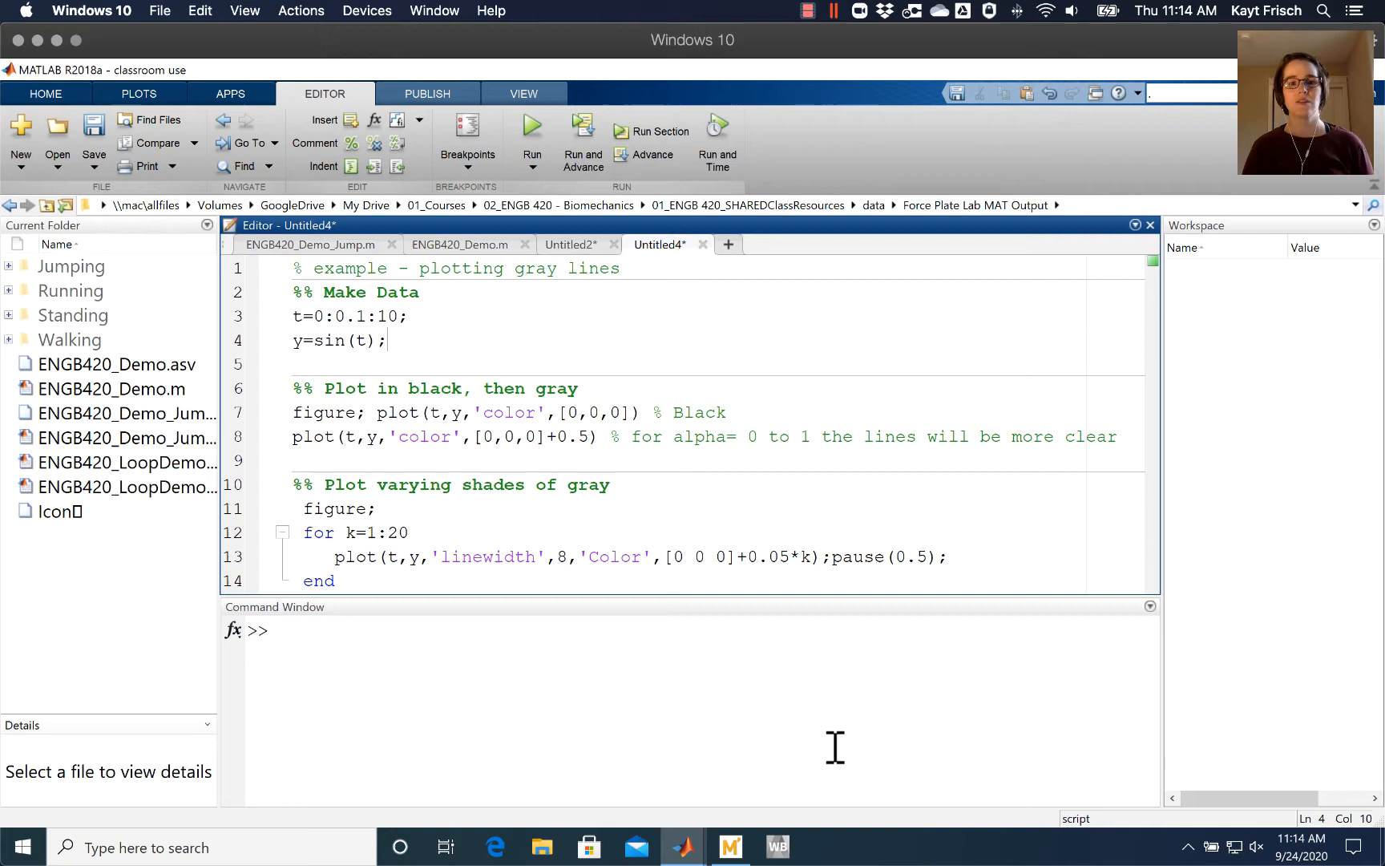
Run the Make Data section to create the 101-element vectors t and y = sin(t)
left_click_drag(293, 316, 387, 340)
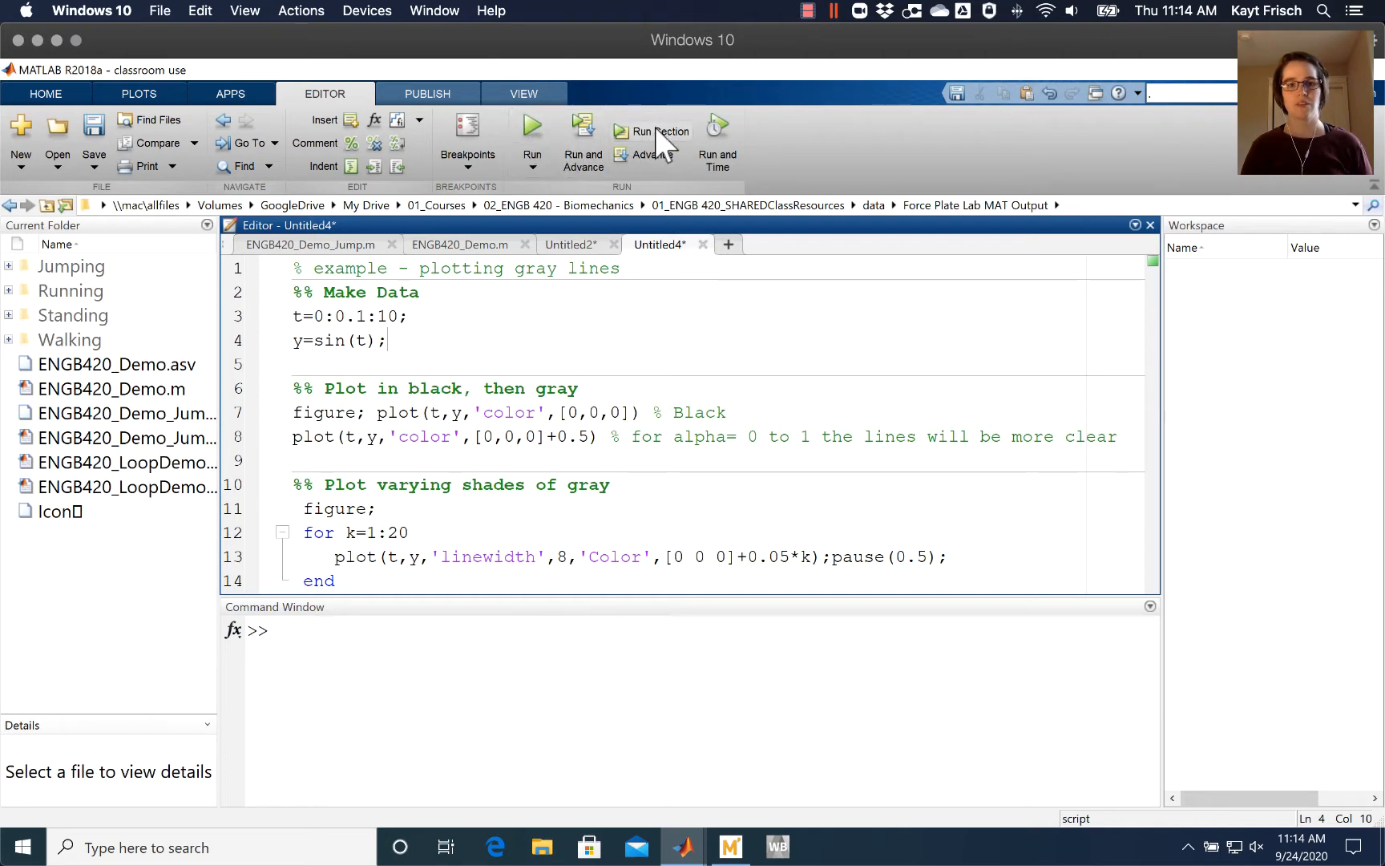
left_click(653, 131)
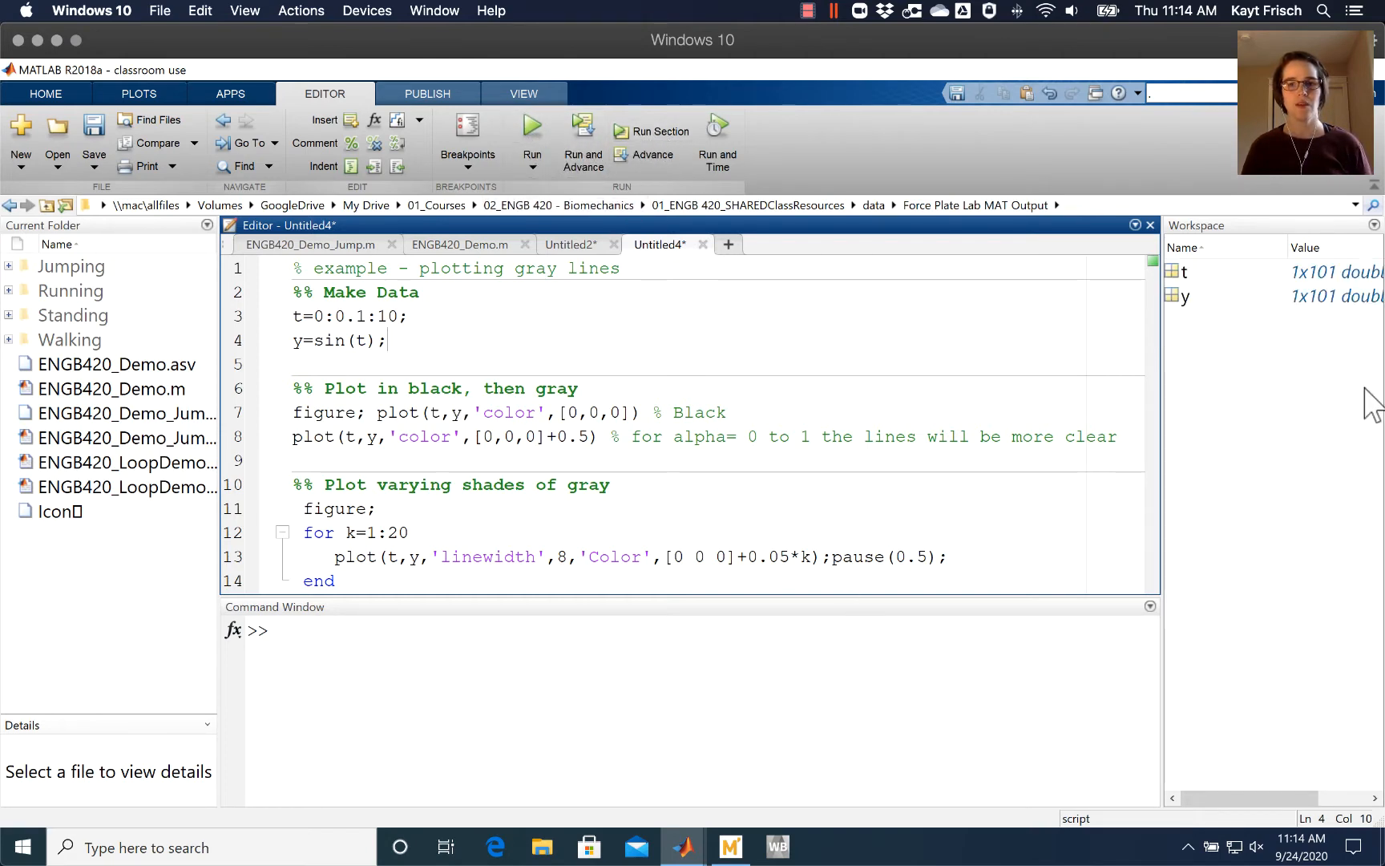
mouse_move(1188, 300)
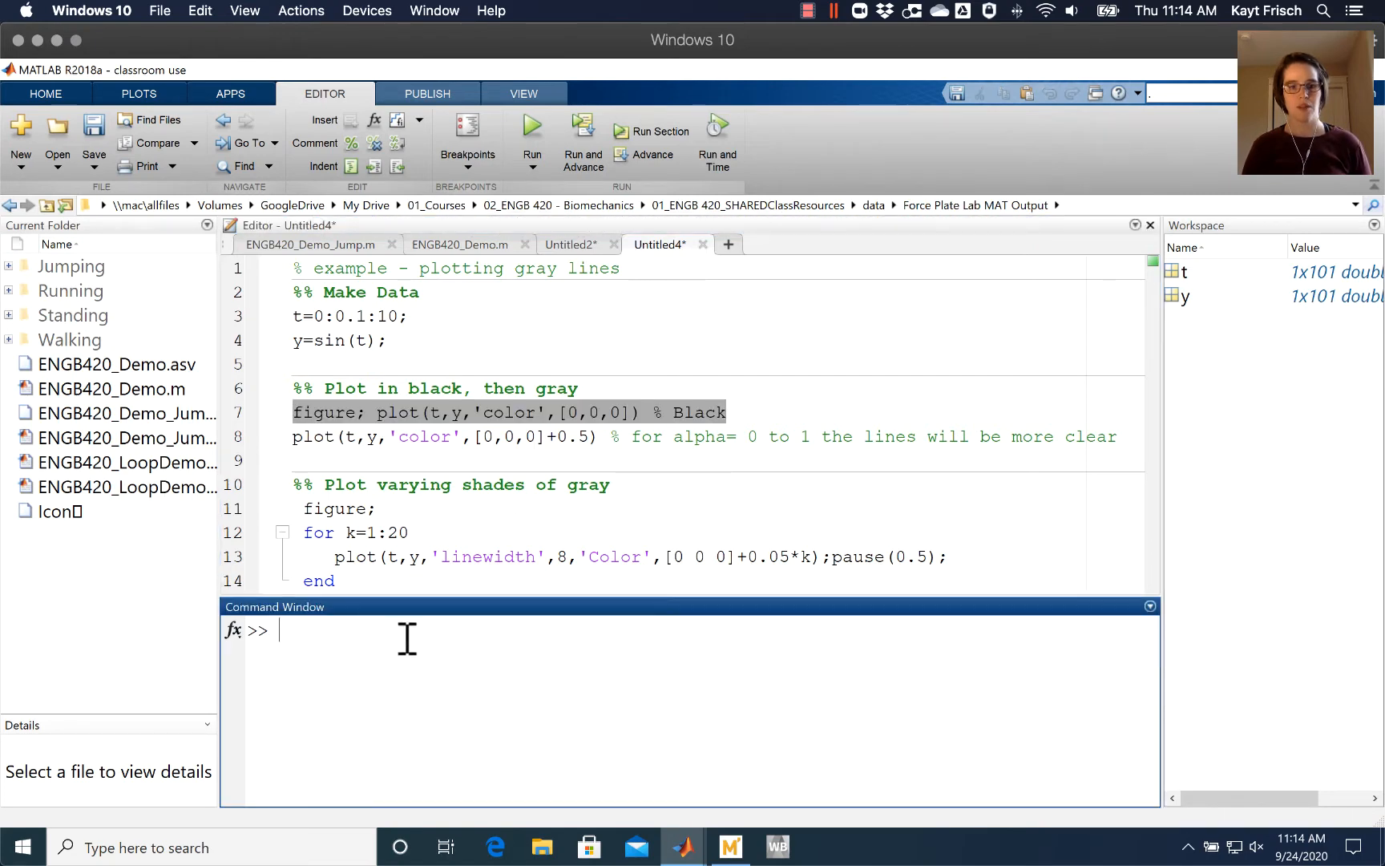
Run figure; plot(t,y,'color',[0,0,0]) to draw the sine wave in black
type("figure; plot(t,y,'color',[0,0,0]) % Black")
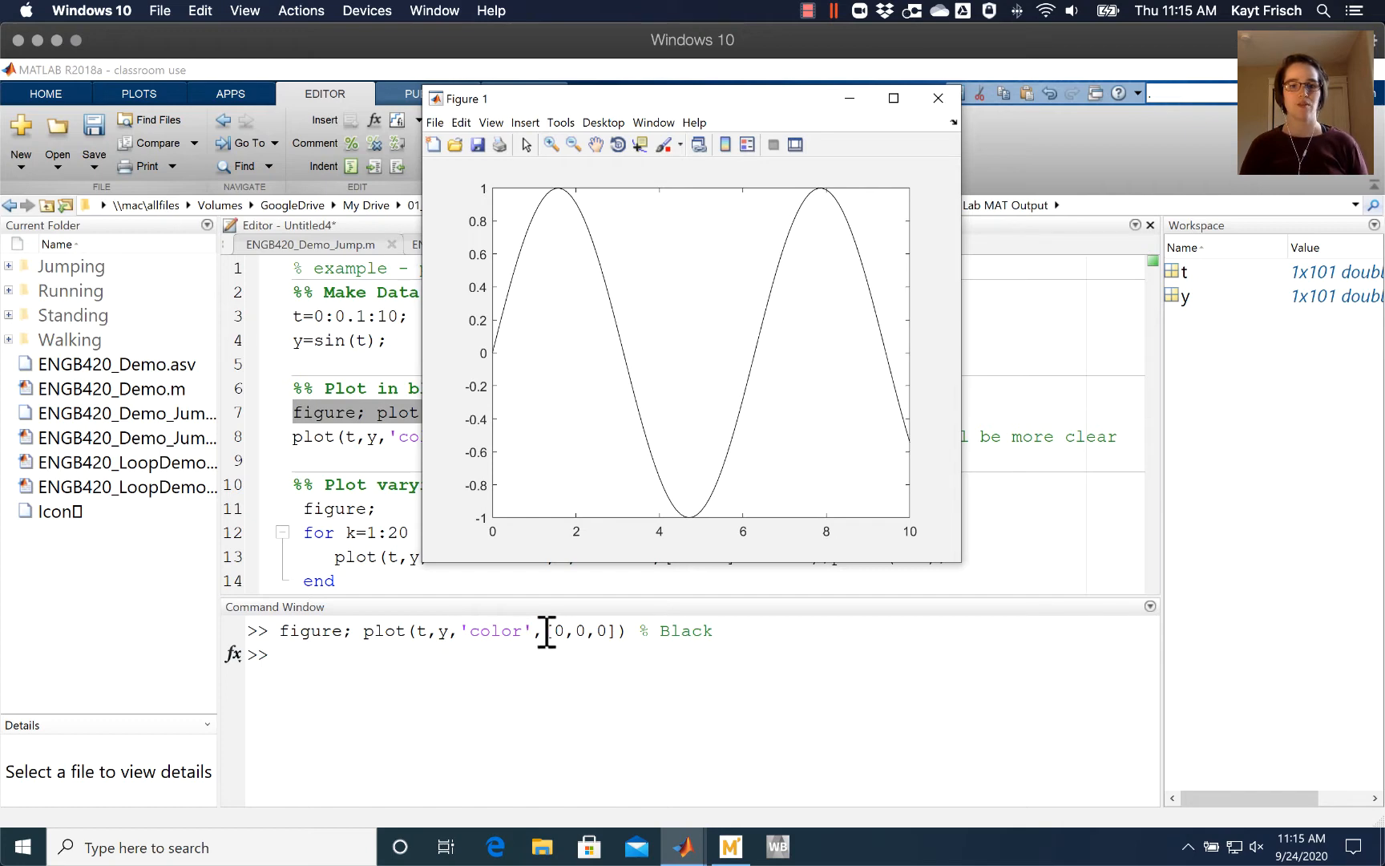
mouse_move(650, 297)
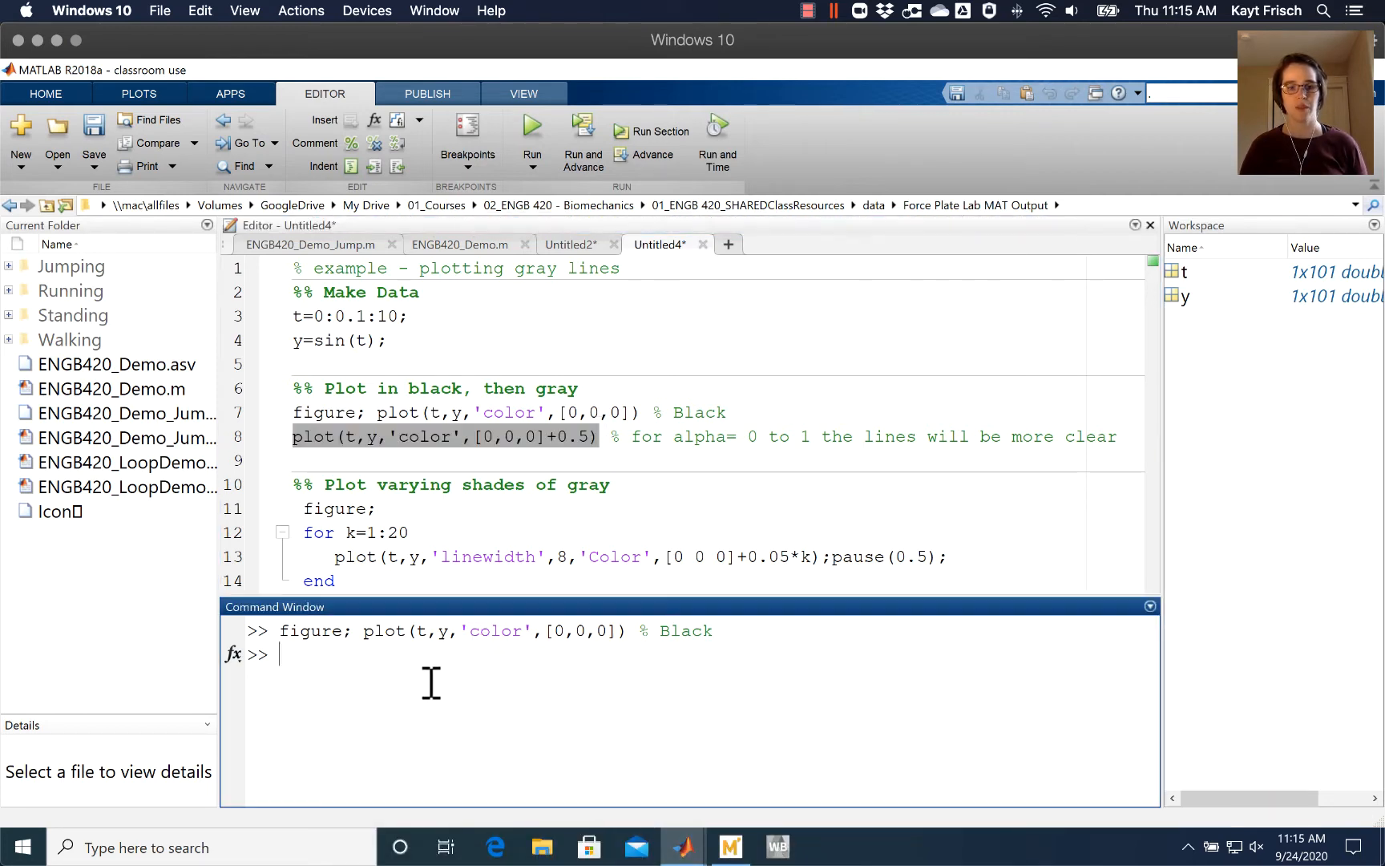
Run plot(t,y,'color',[0,0,0]+0.5) to redraw the sine wave in mid-gray
key("enter")
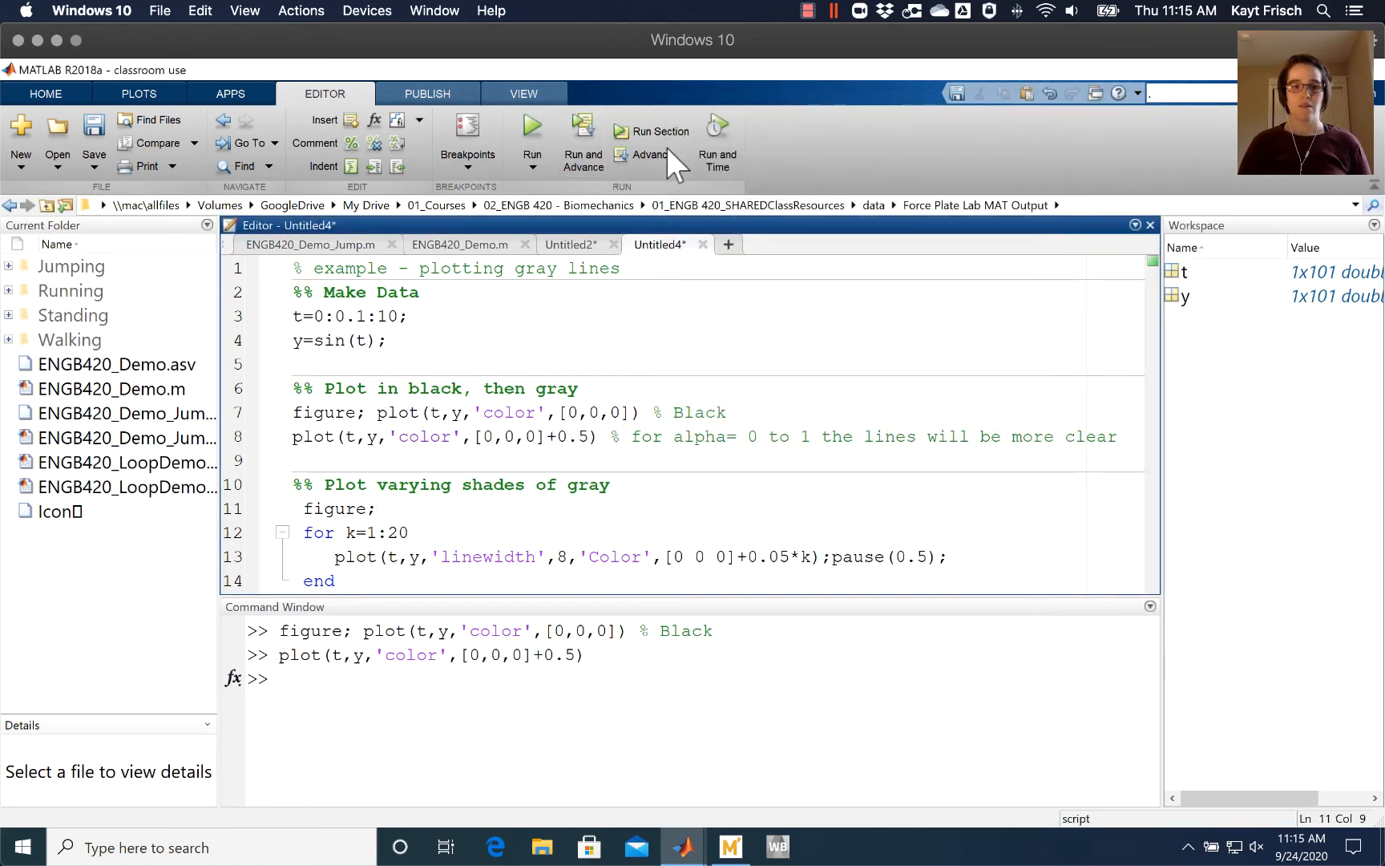
mouse_move(659, 131)
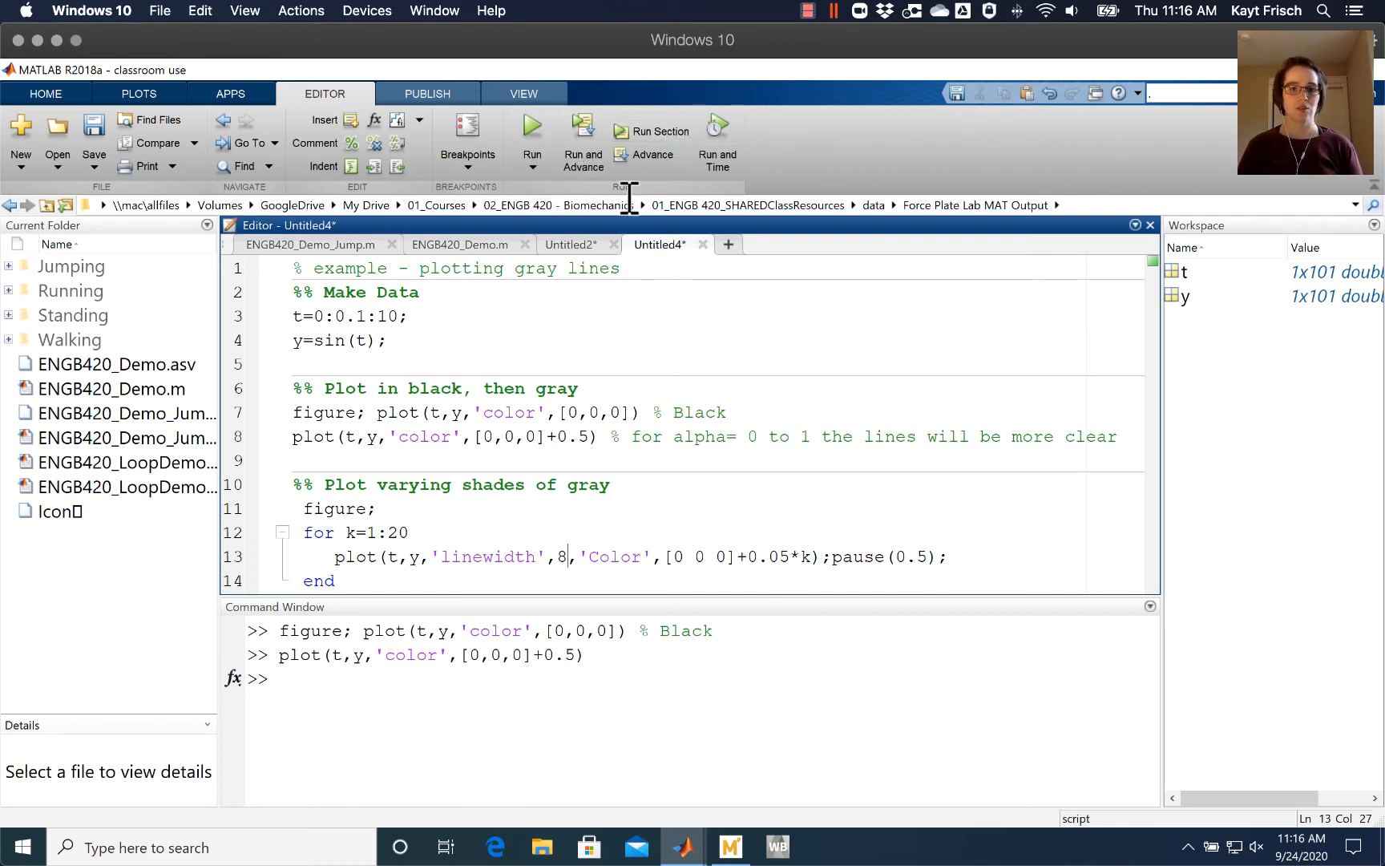
Run the loop drawing the thick sine wave in 20 lightening gray shades, then close Figure 2
left_click(659, 131)
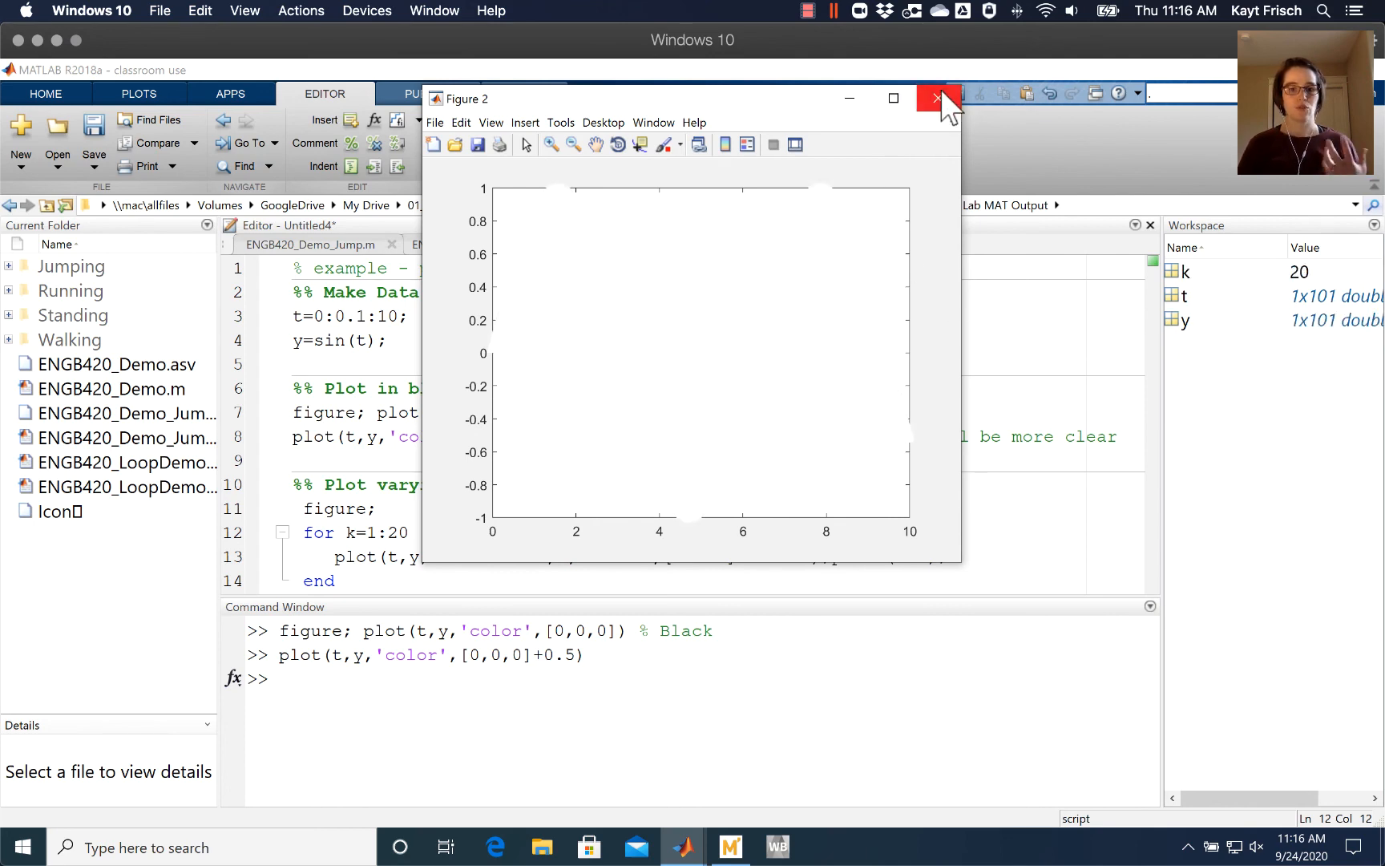
left_click(936, 98)
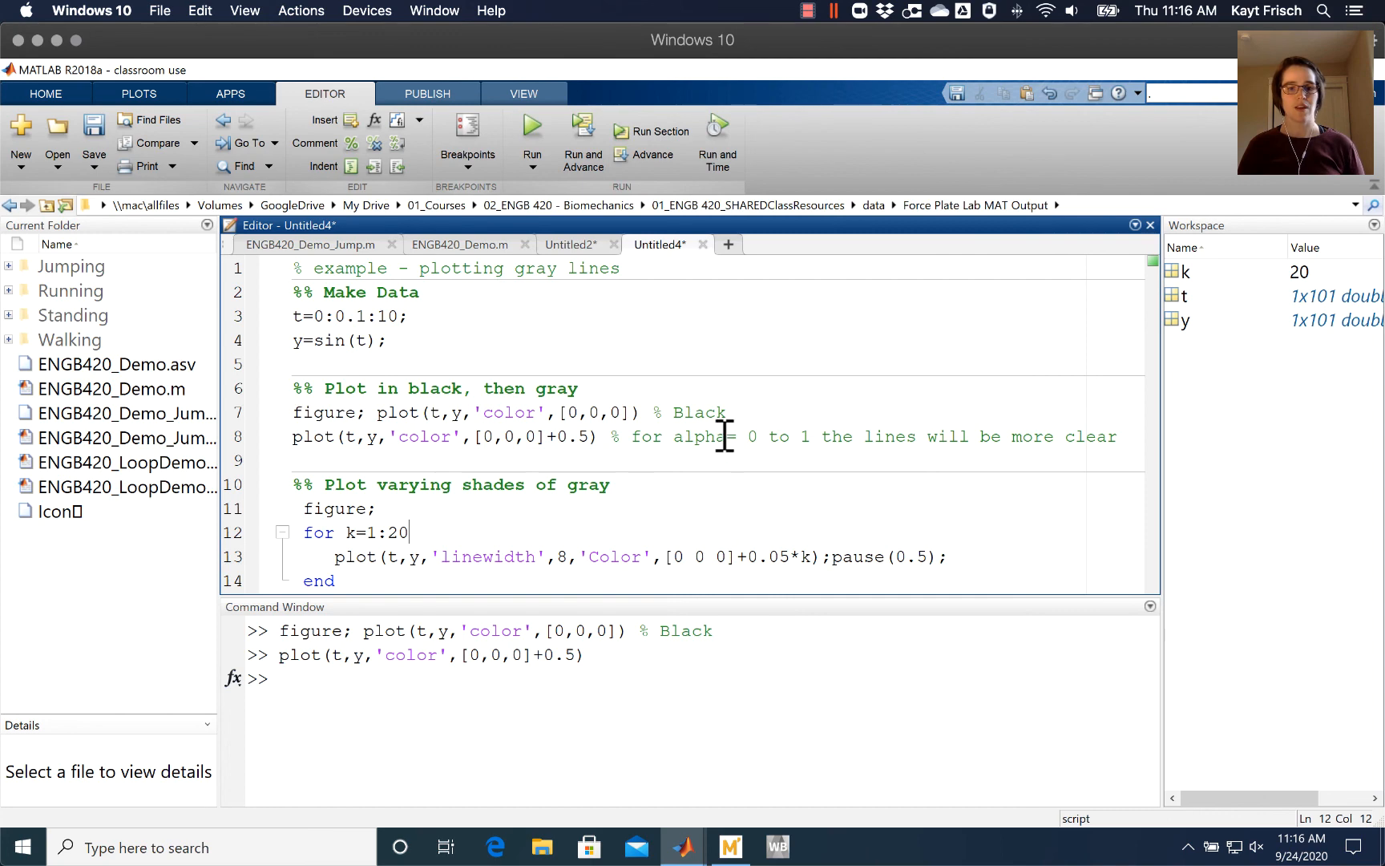
mouse_move(680, 495)
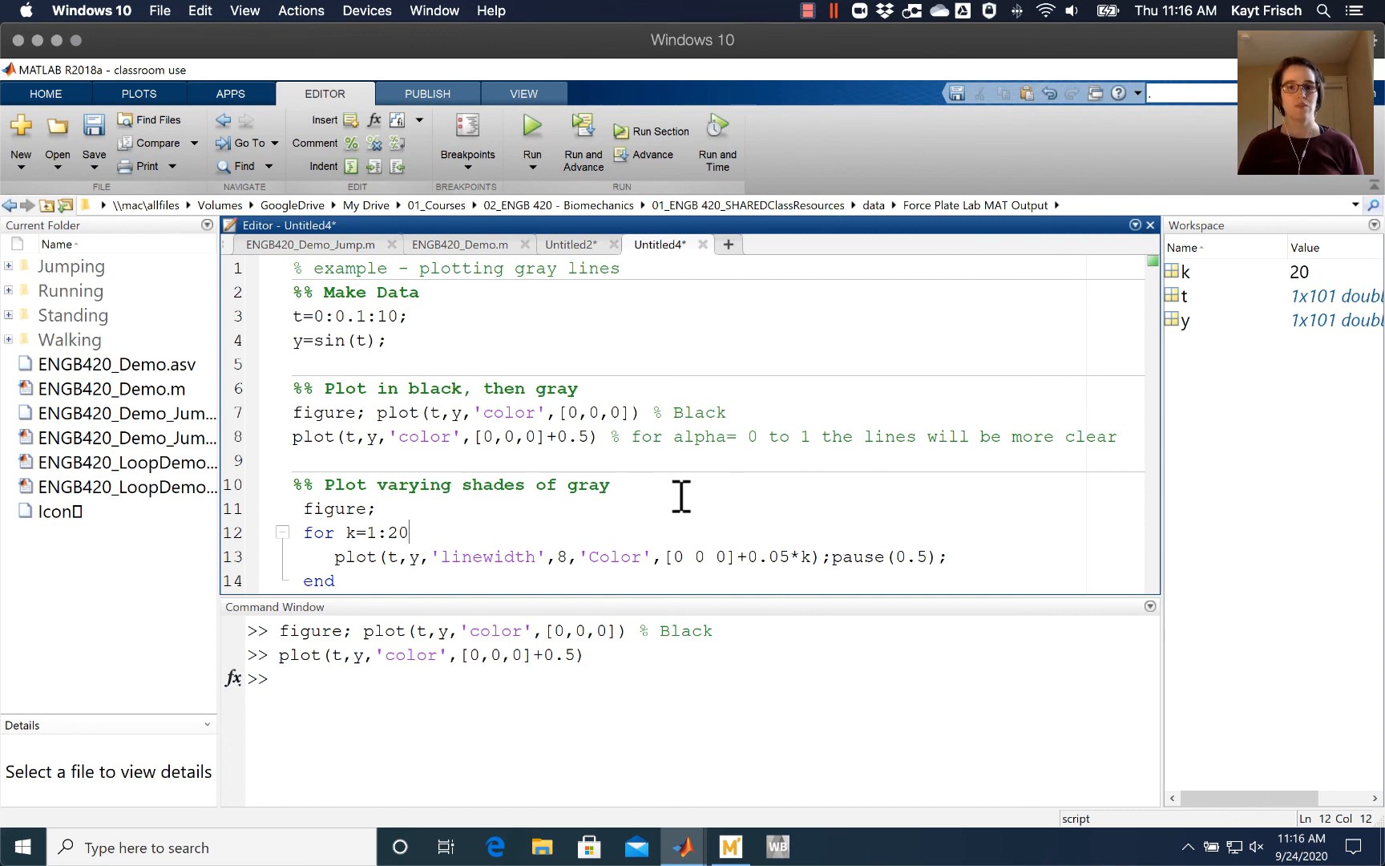